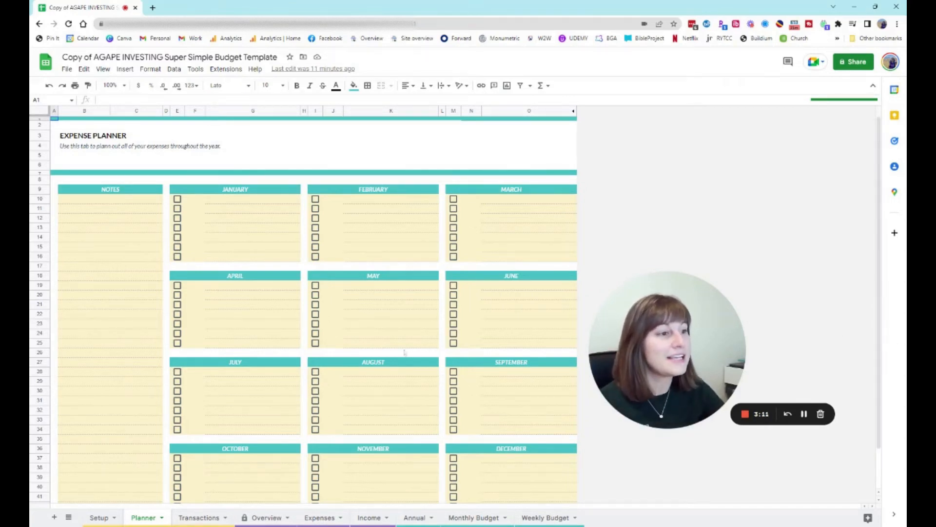
- Select a May checklist line and a Notes cell, then switch to the Monthly Budget sheet
left_click(391, 285)
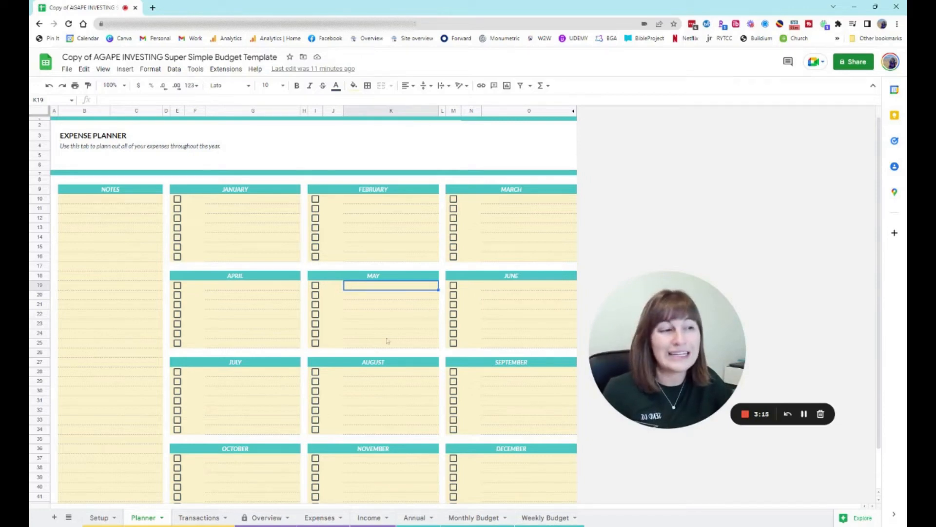
left_click(333, 286)
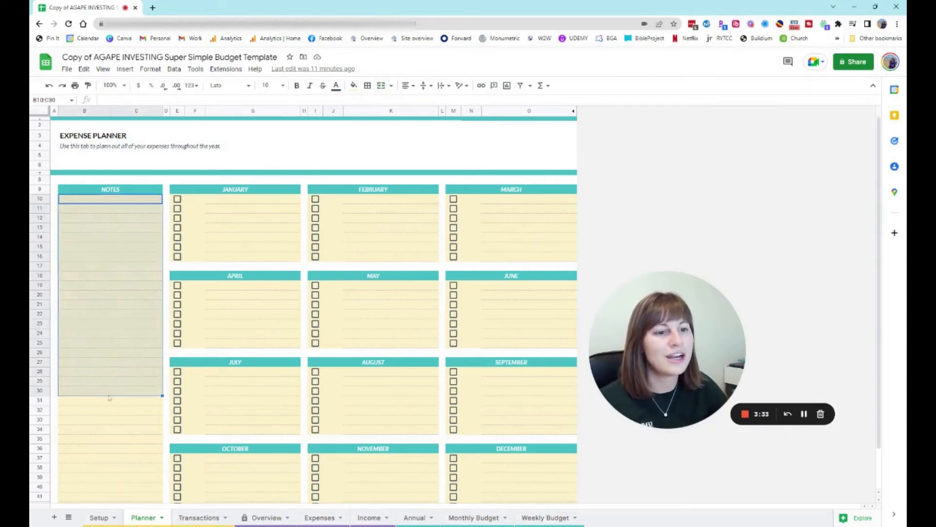
left_click(111, 390)
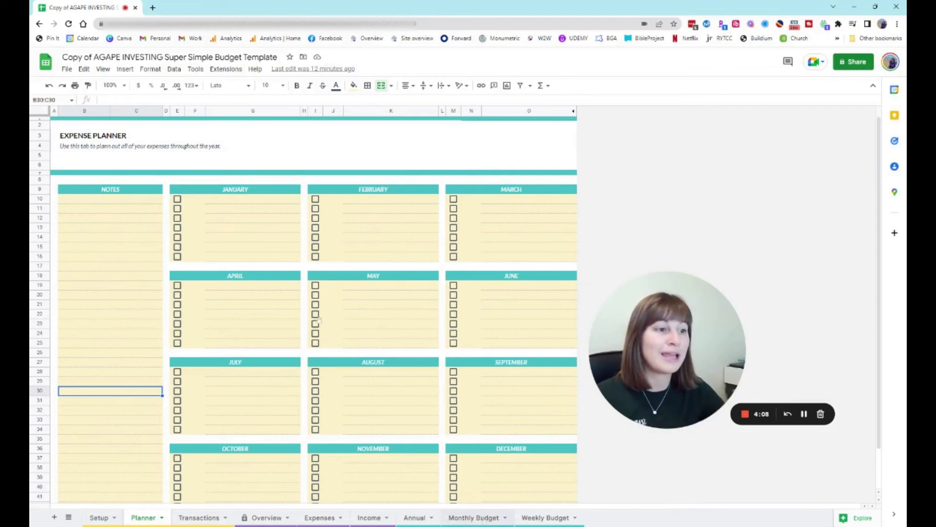
left_click(473, 517)
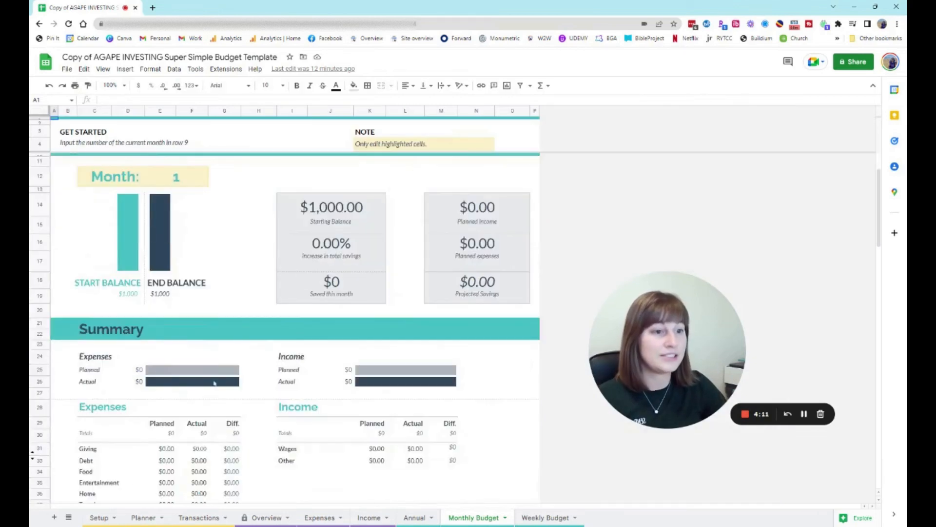
- Scroll down through the Monthly Budget expense and income tables, then return to the Planner sheet
scroll("down", 3)
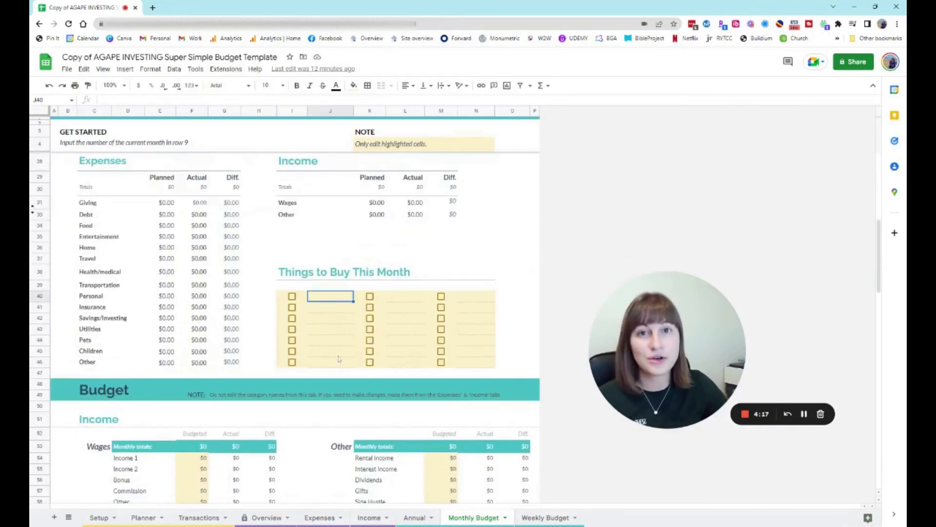
scroll("down", 3)
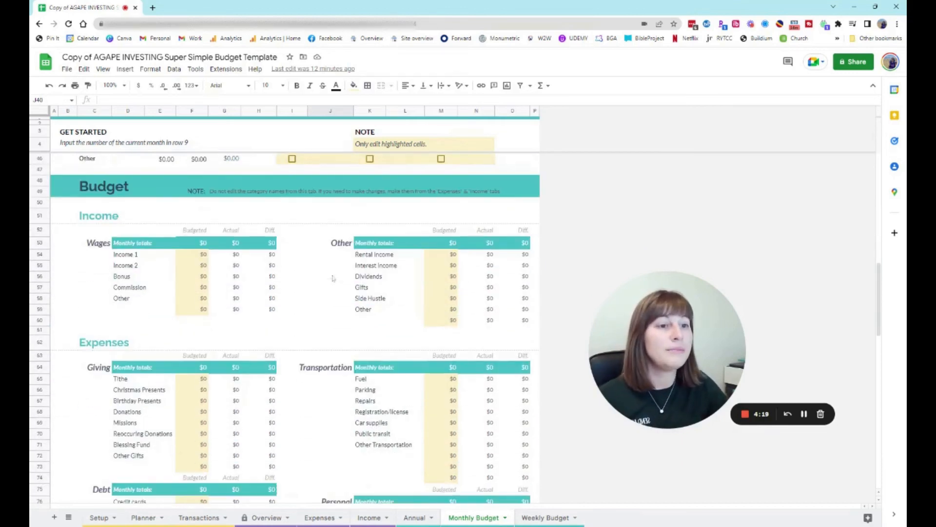
scroll("down", 3)
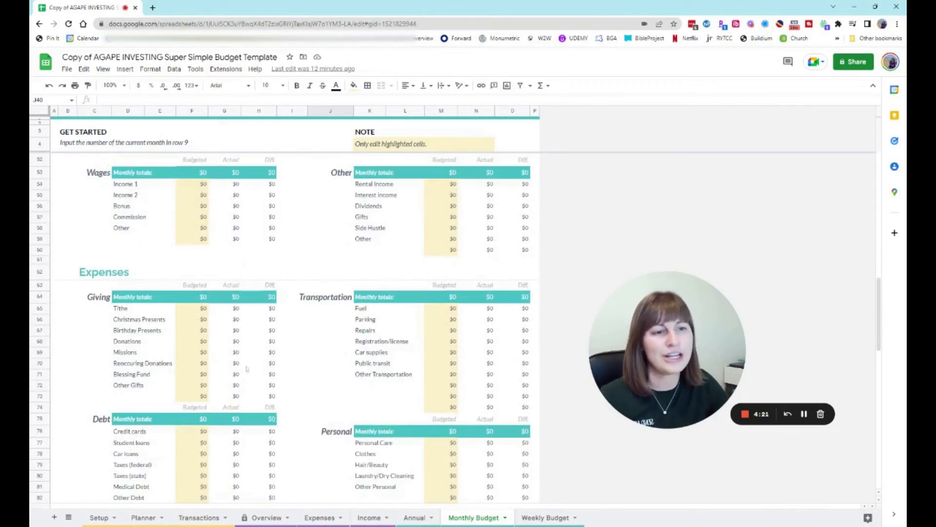
scroll("down", 3)
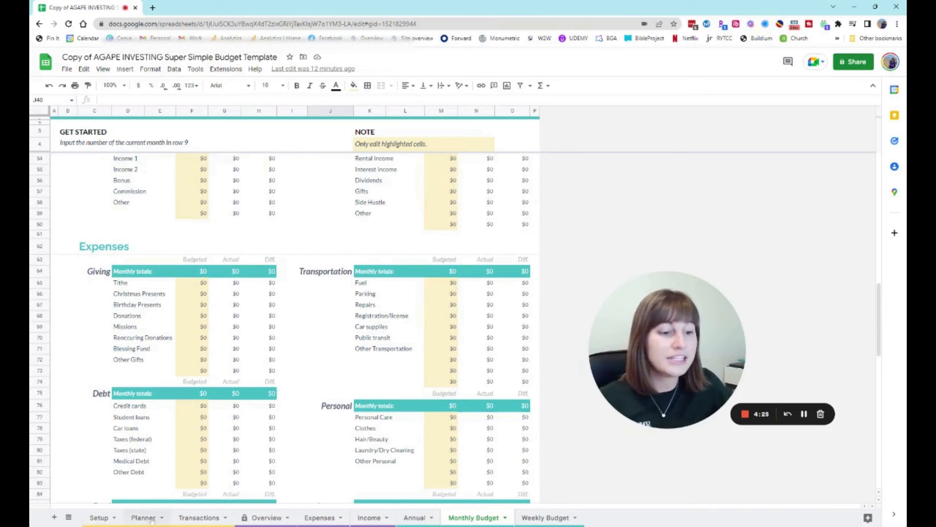
left_click(143, 517)
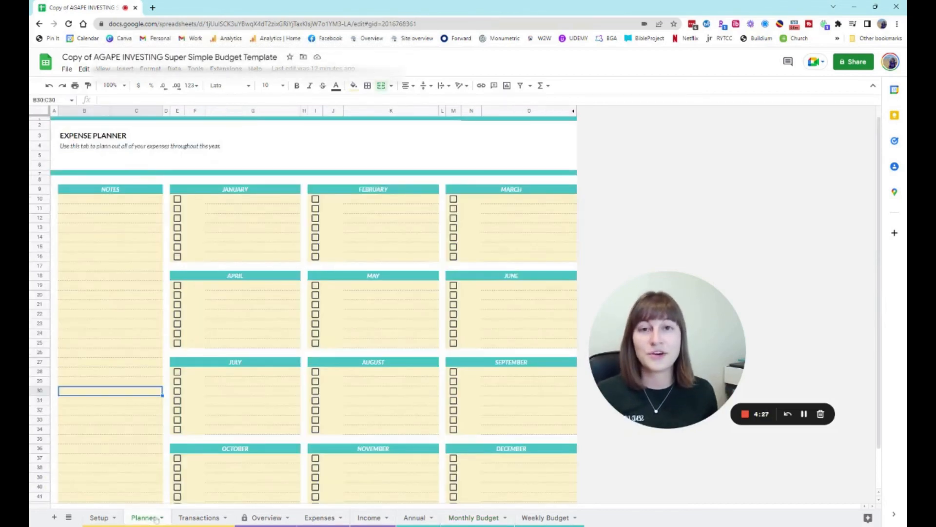